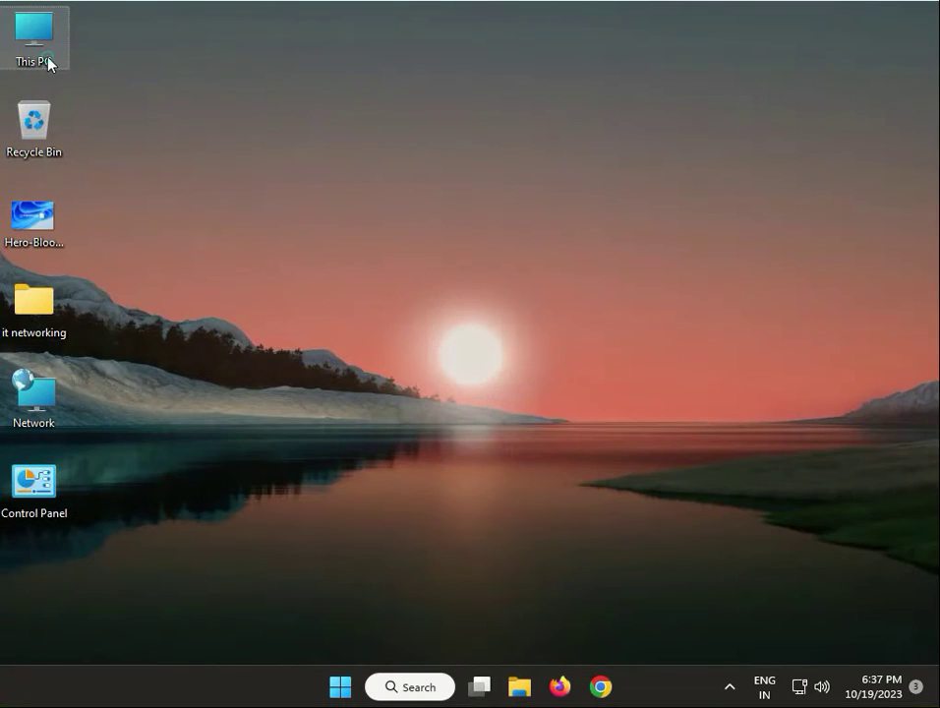
# Open This PC and show the top-level folders of Local Disk (C:)
pyautogui.doubleClick(37, 35)
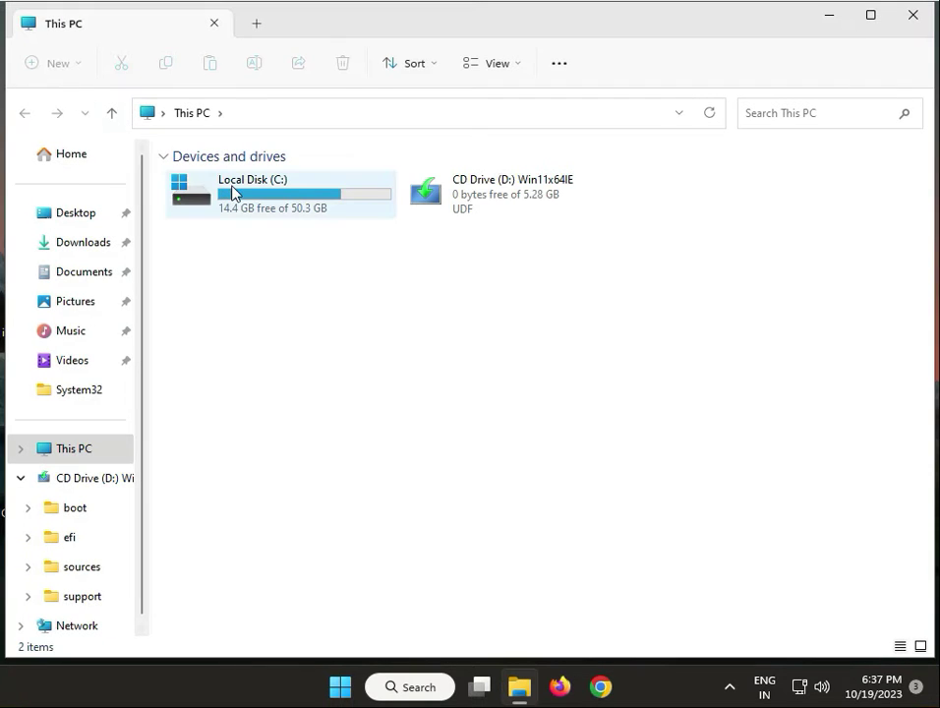
pyautogui.moveTo(275, 197)
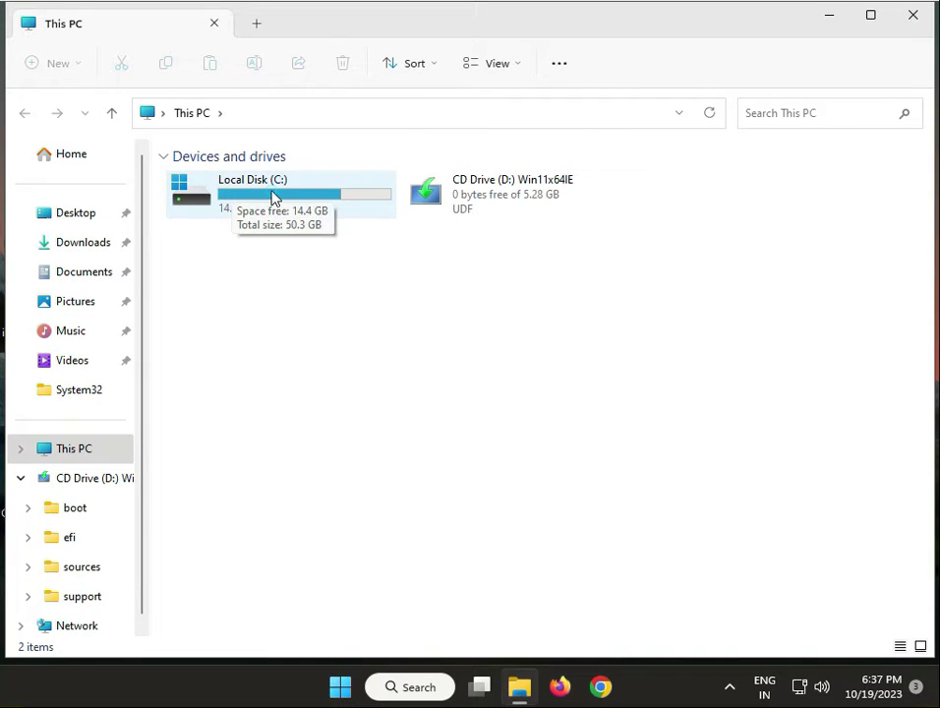
pyautogui.doubleClick(252, 179)
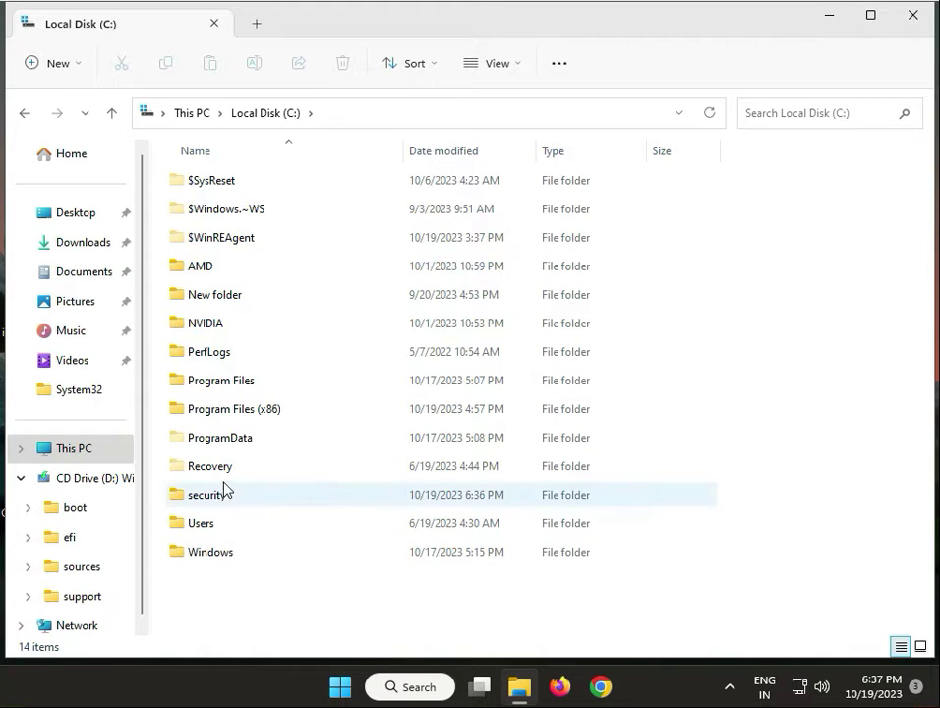
# Share the security folder via Advanced Sharing with Full Control allowed for Everyone
pyautogui.rightClick(208, 494)
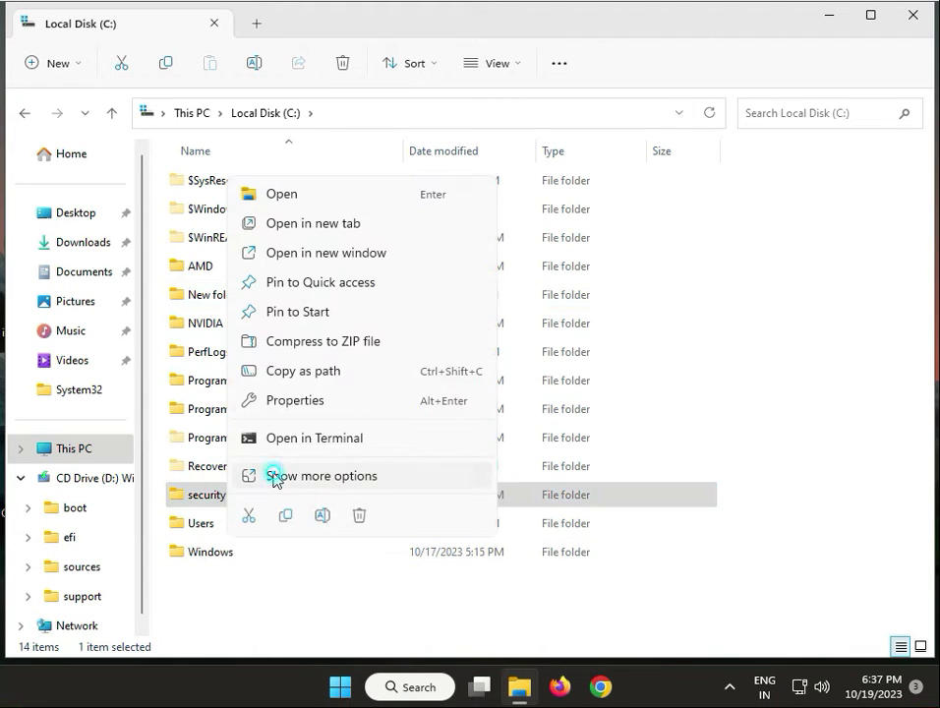
pyautogui.click(295, 401)
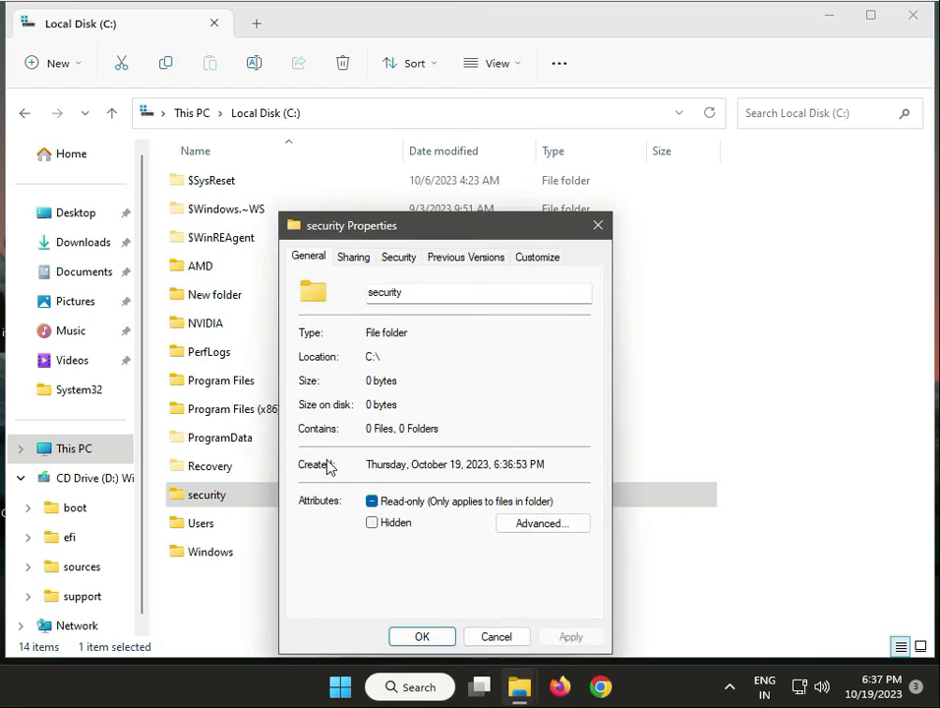
pyautogui.click(354, 256)
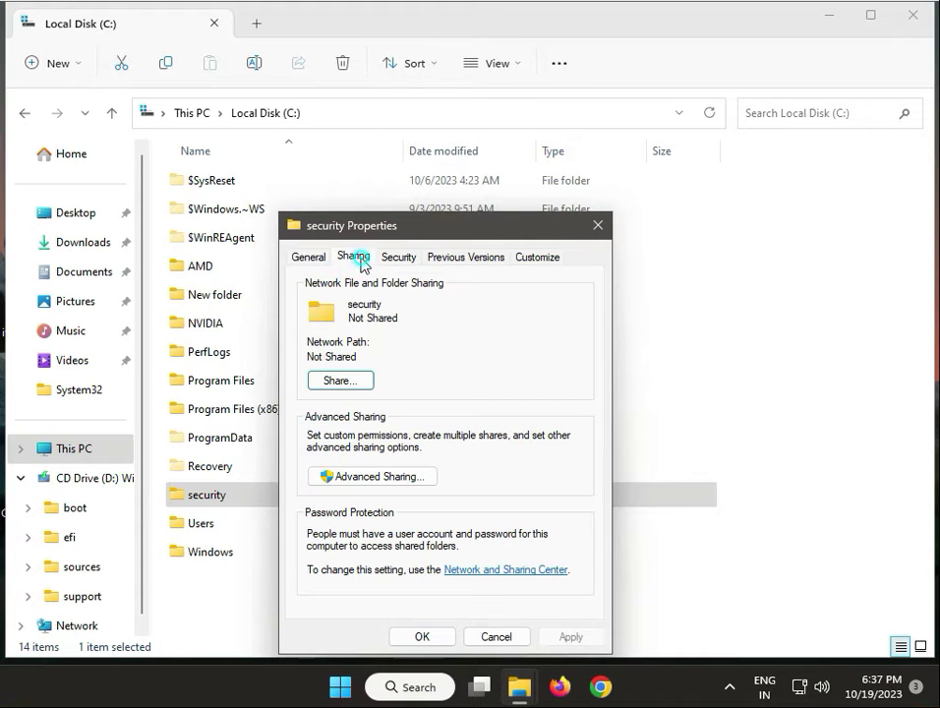
pyautogui.moveTo(360, 476)
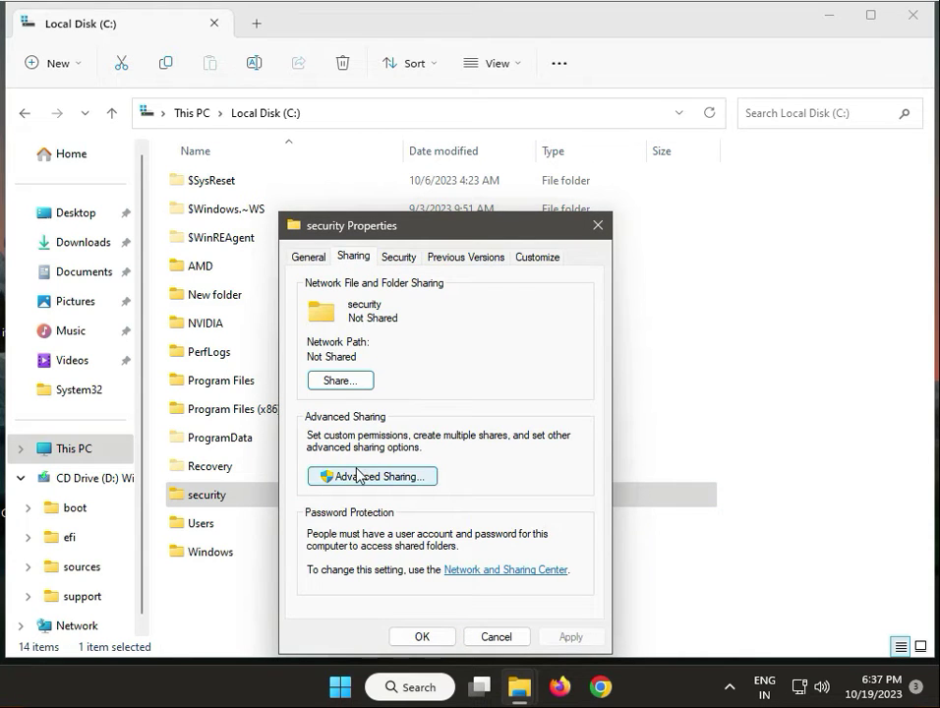
pyautogui.click(370, 476)
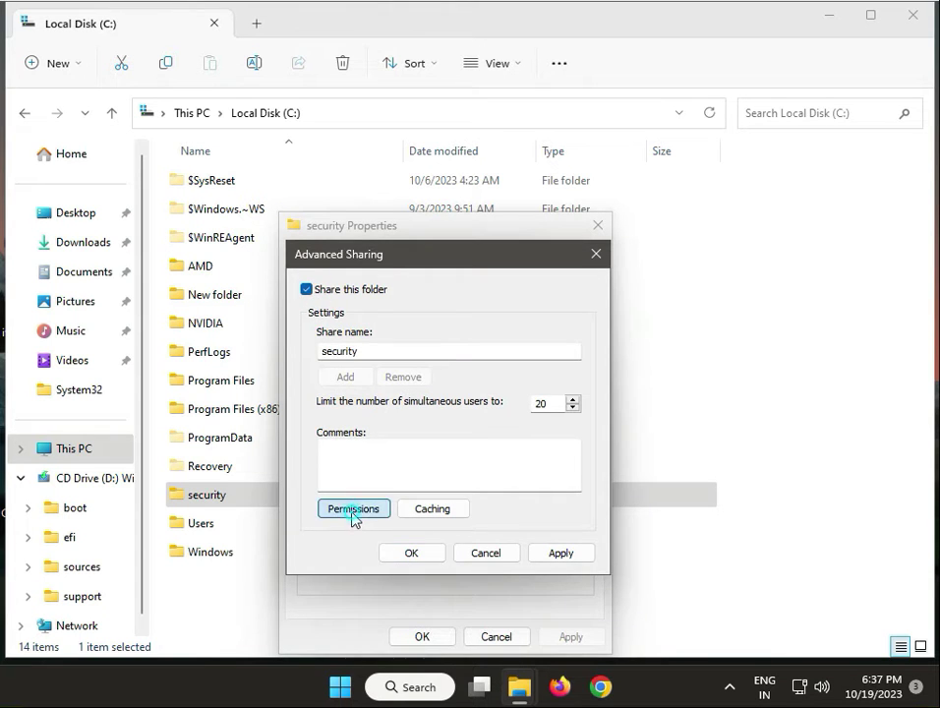
pyautogui.click(355, 507)
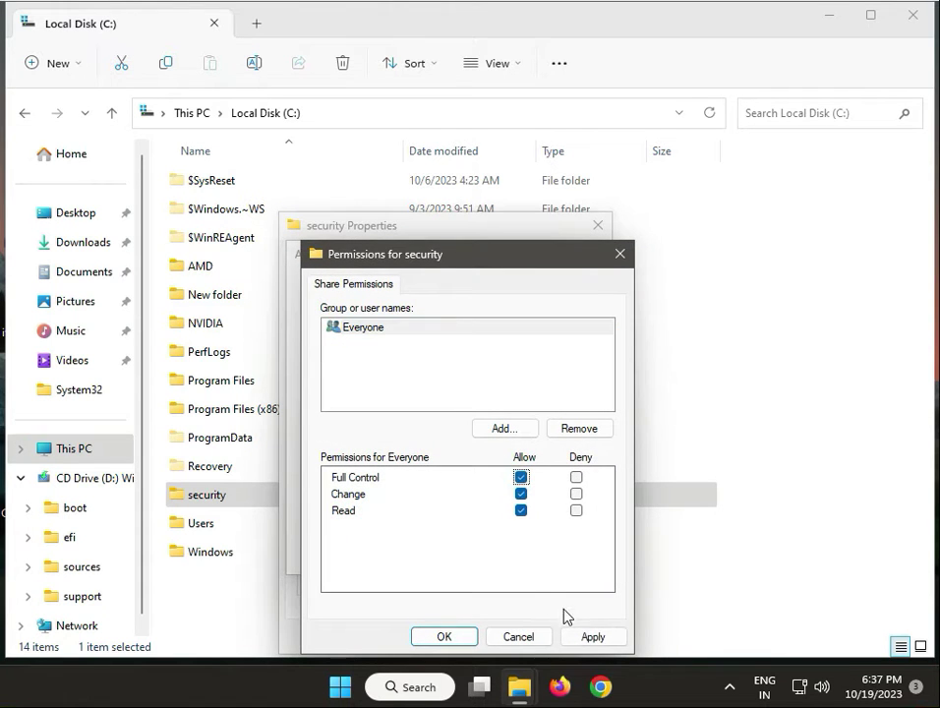
pyautogui.click(445, 637)
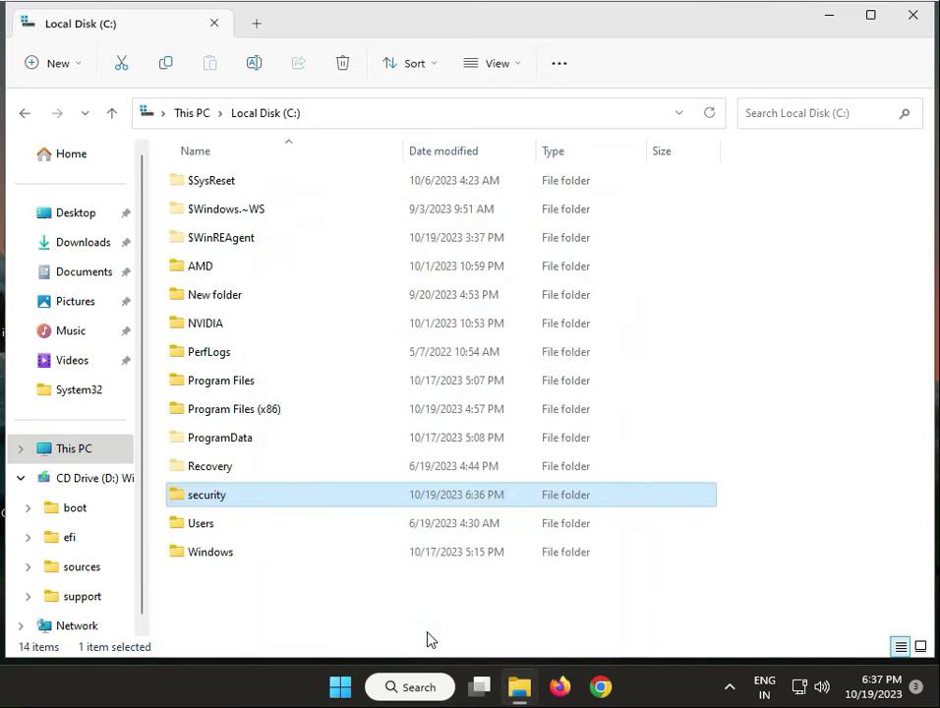
pyautogui.moveTo(51, 574)
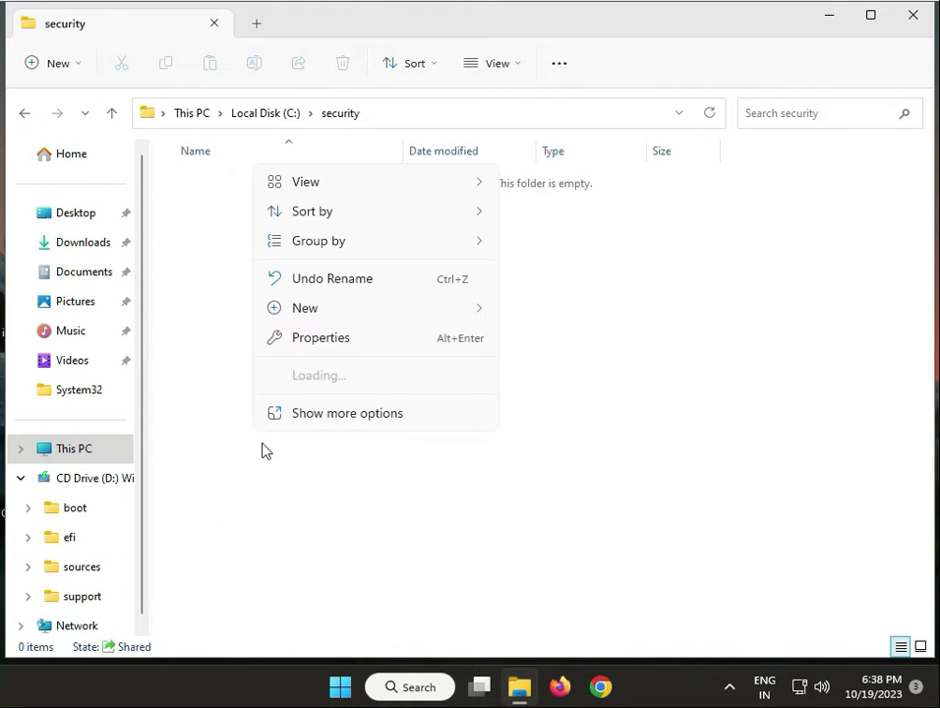
# Create New Text Document.txt in the security folder and leave its Read-only attribute unchecked
pyautogui.click(346, 414)
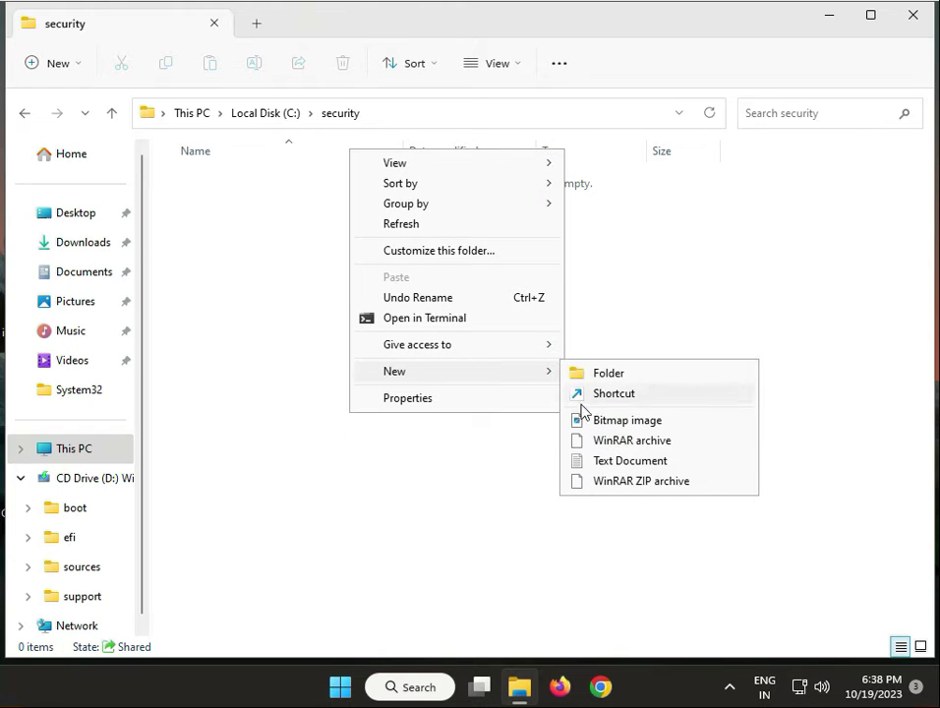
pyautogui.click(627, 460)
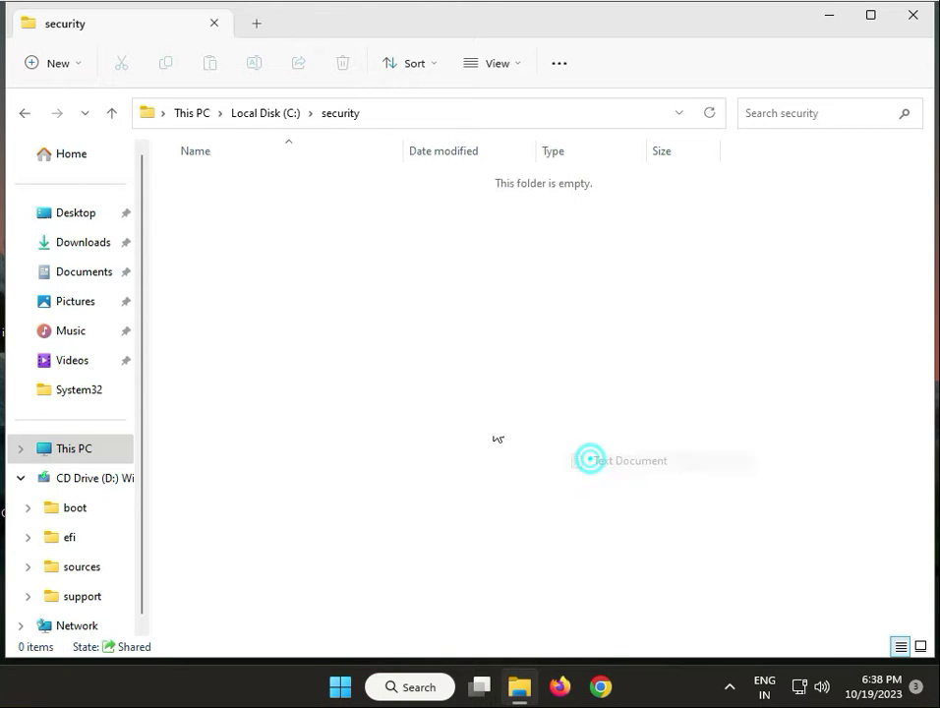
pyautogui.rightClick(244, 181)
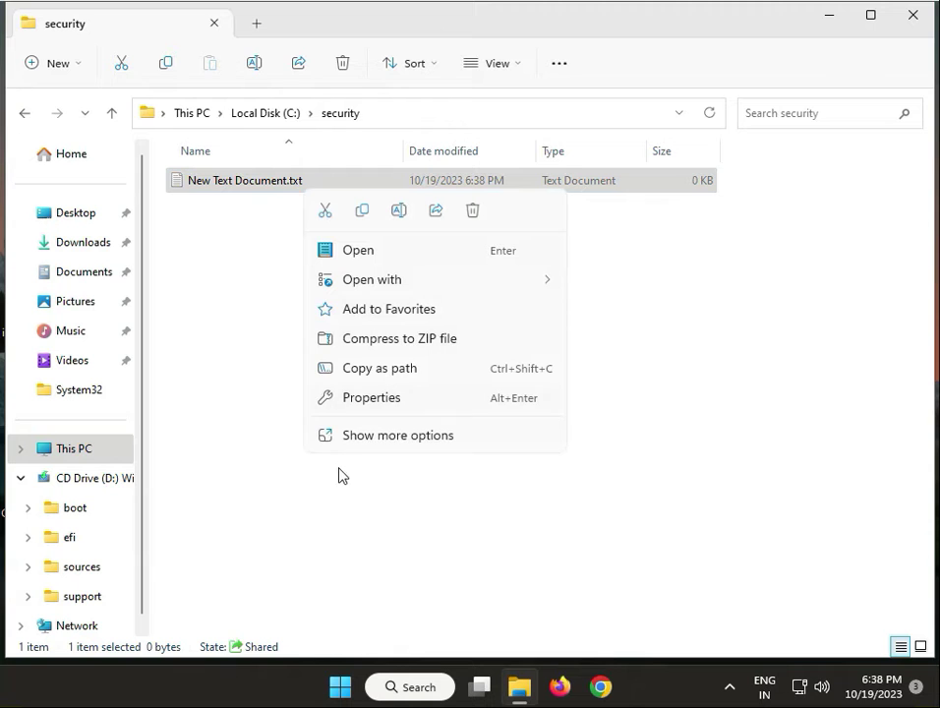
pyautogui.click(369, 398)
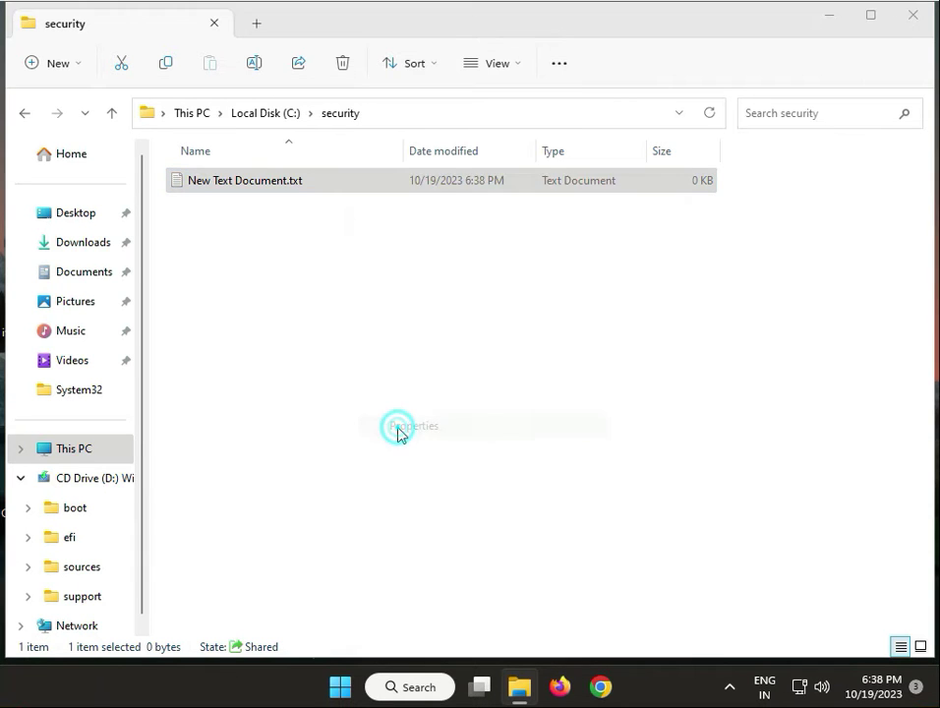
pyautogui.click(398, 427)
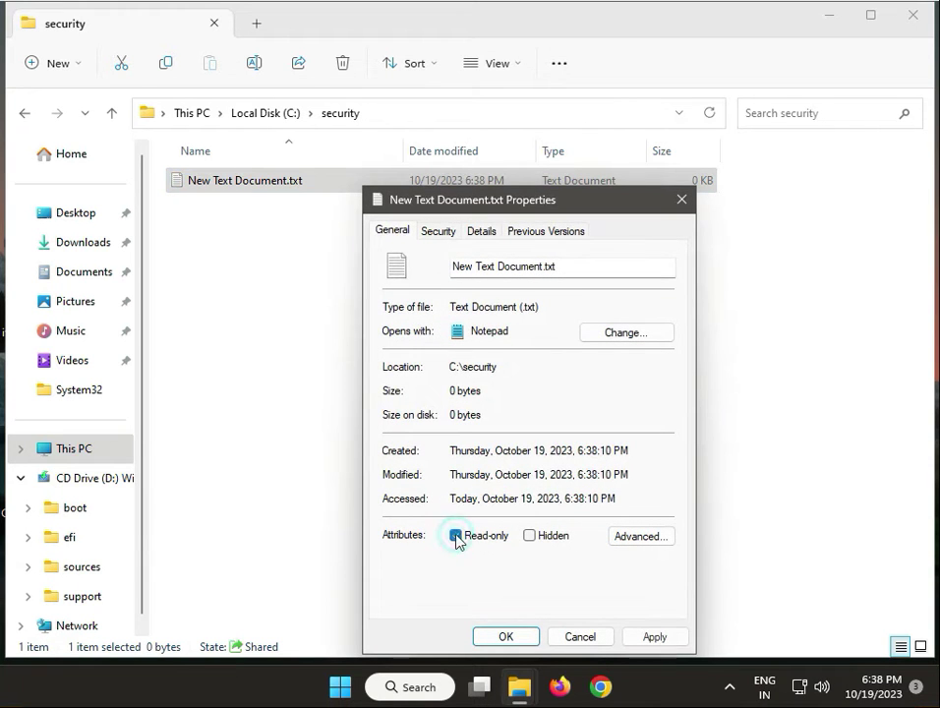
pyautogui.click(456, 535)
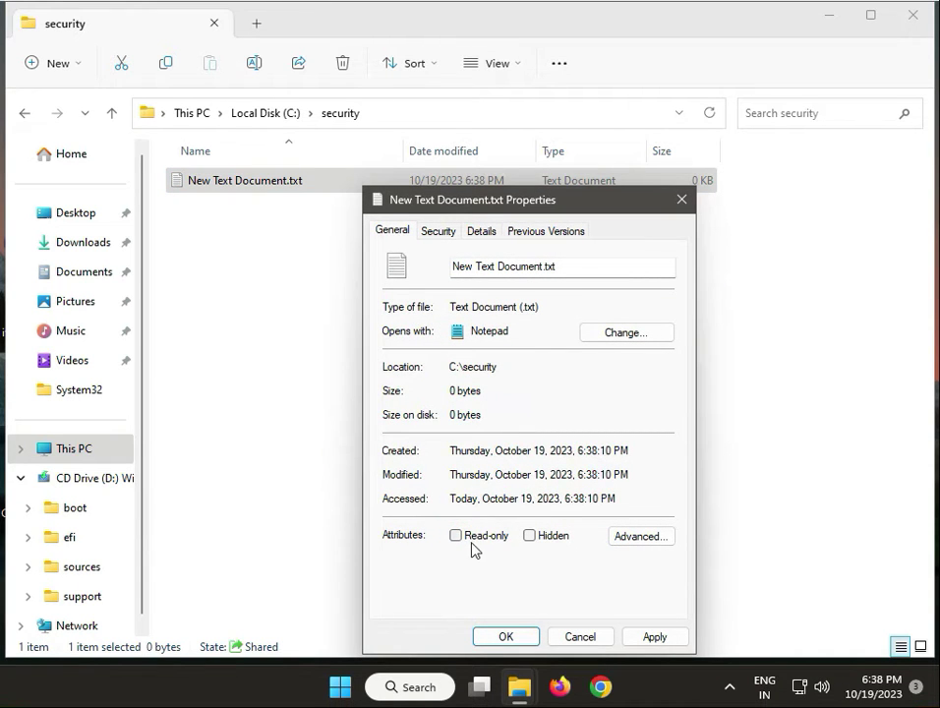
pyautogui.click(505, 635)
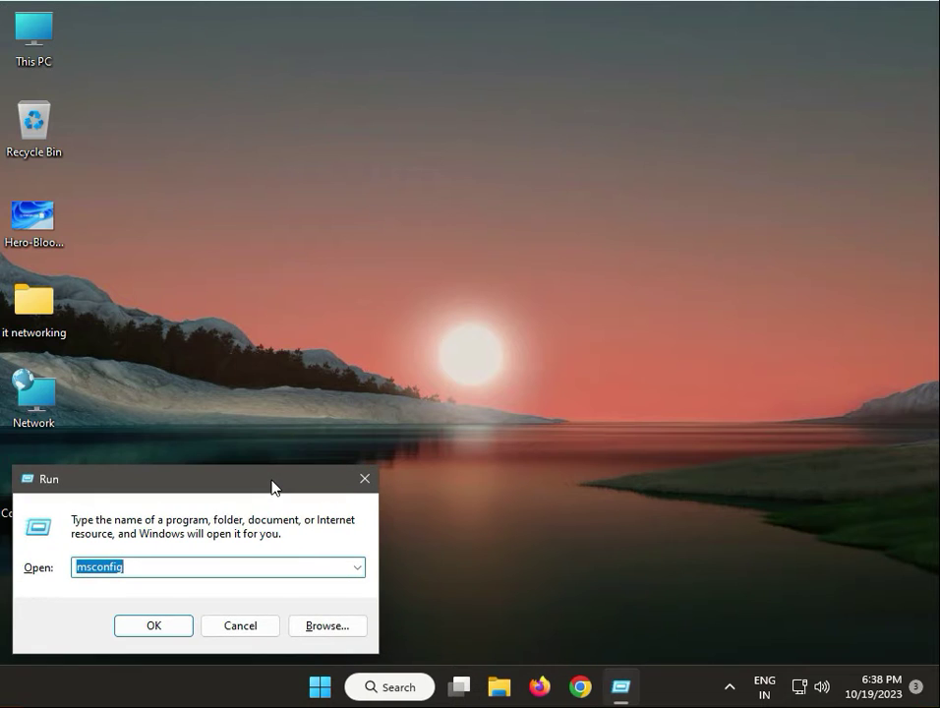
# Launch the Local Security Policy console with secpol.msc from the Run dialog
pyautogui.write('secpol')
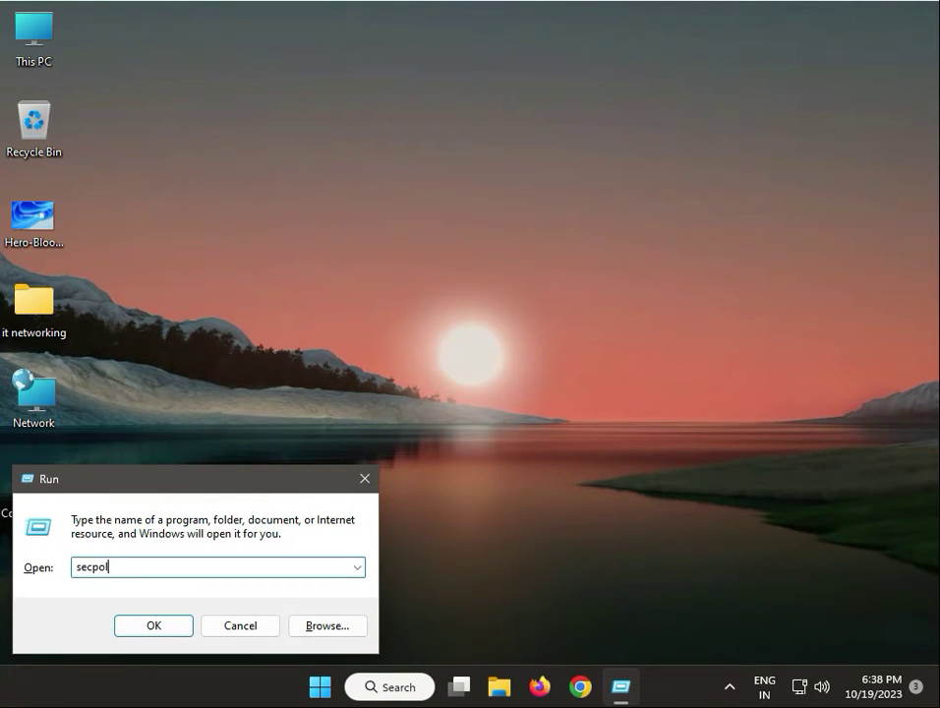
pyautogui.write('.ms')
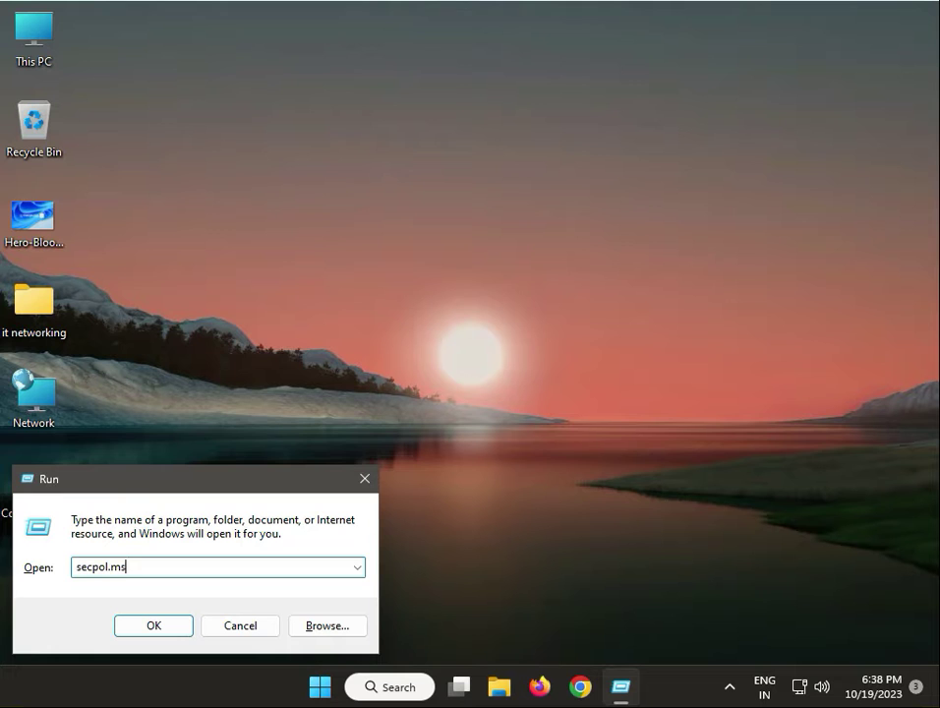
pyautogui.click(153, 625)
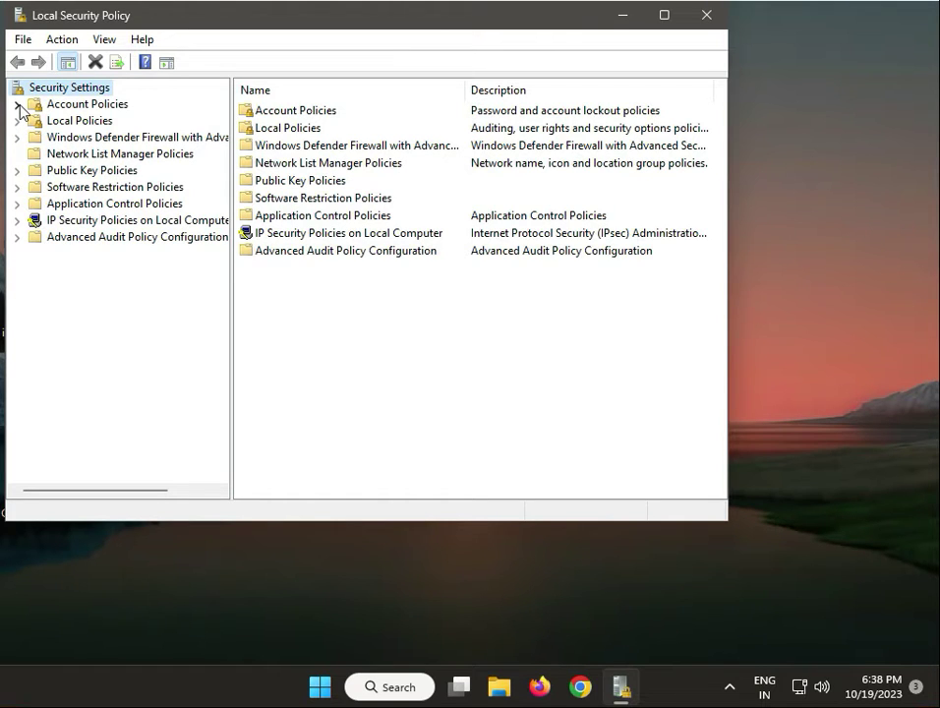
# Under Security Options, set 'User Account Control: Run all administrators in Admin Approval Mode' to Disabled
pyautogui.click(17, 120)
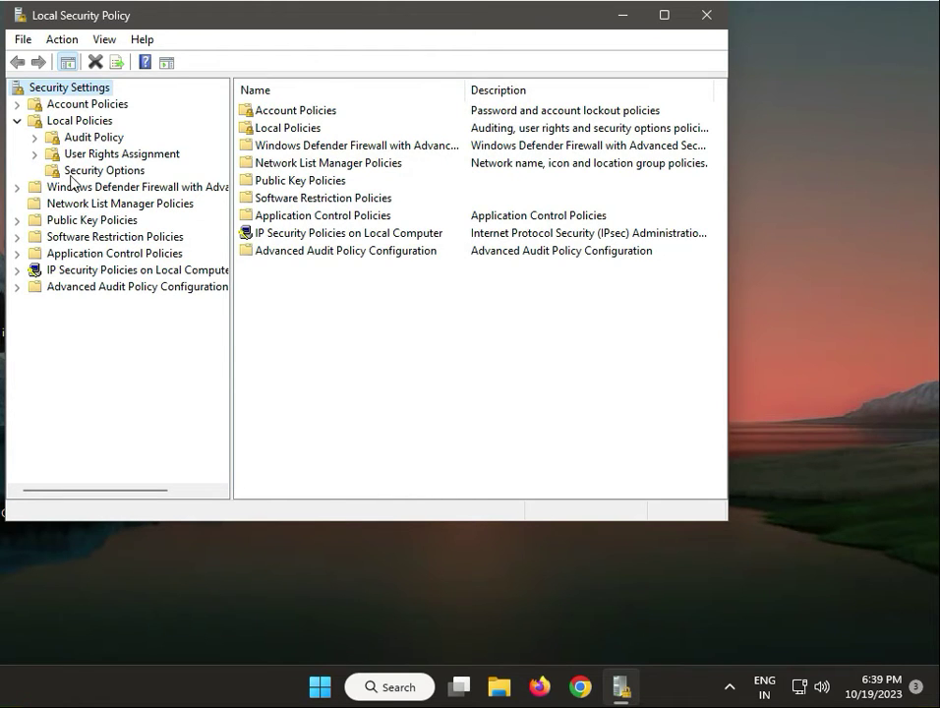
pyautogui.click(104, 169)
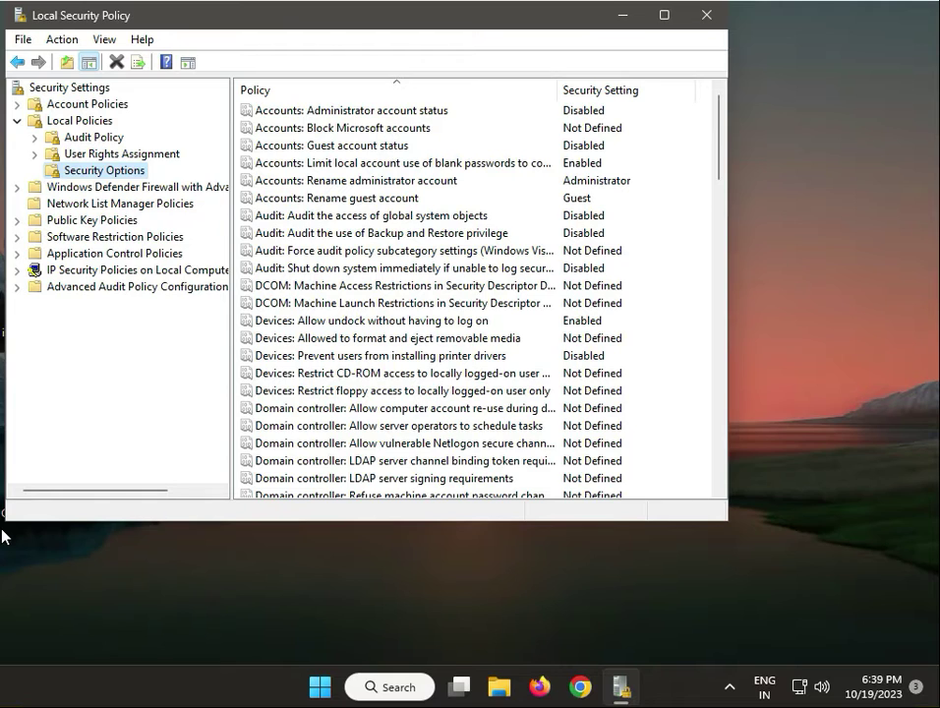
pyautogui.moveTo(185, 508)
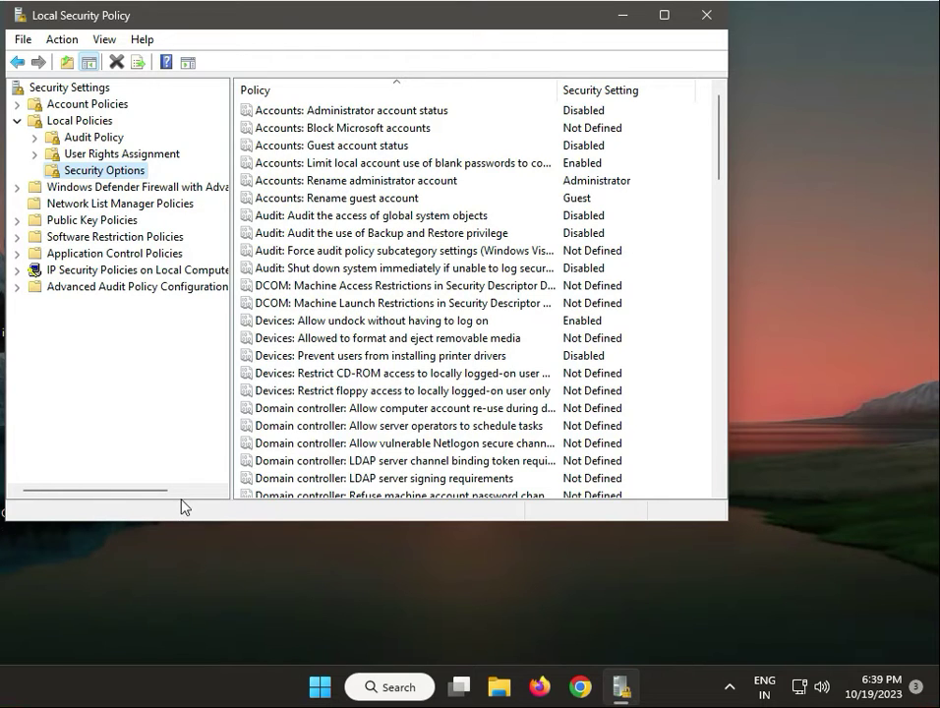
pyautogui.scroll(-3)
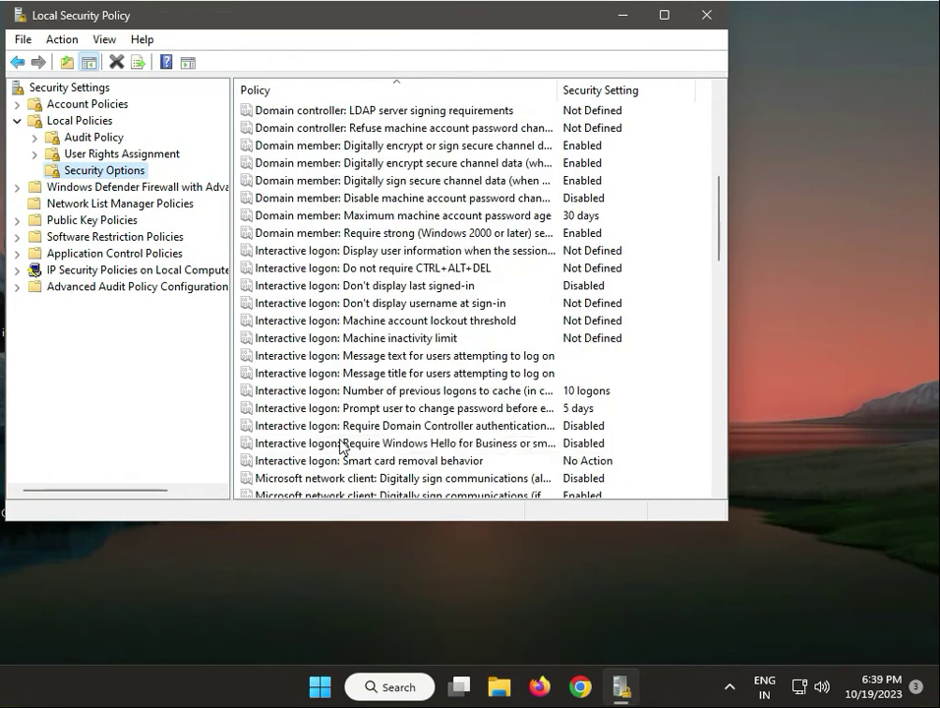
pyautogui.scroll(-3)
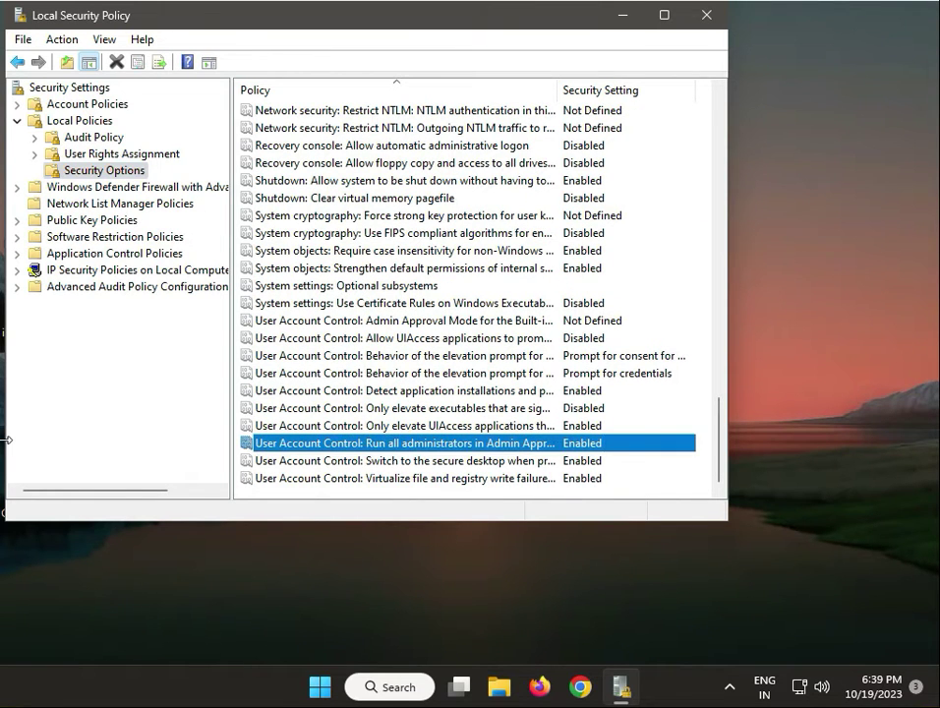
pyautogui.doubleClick(403, 442)
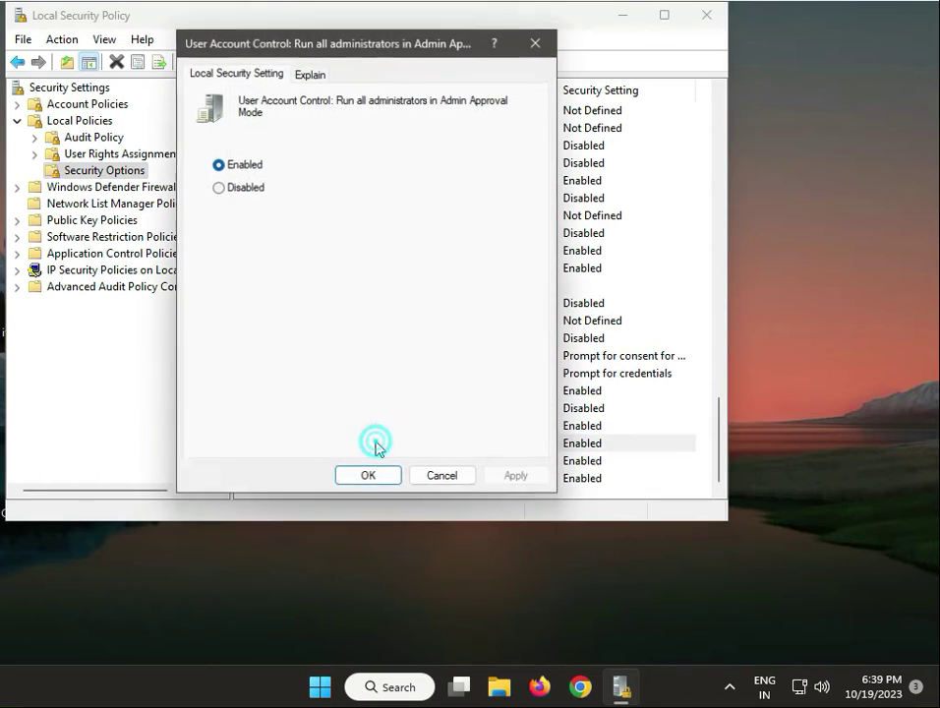
pyautogui.click(218, 187)
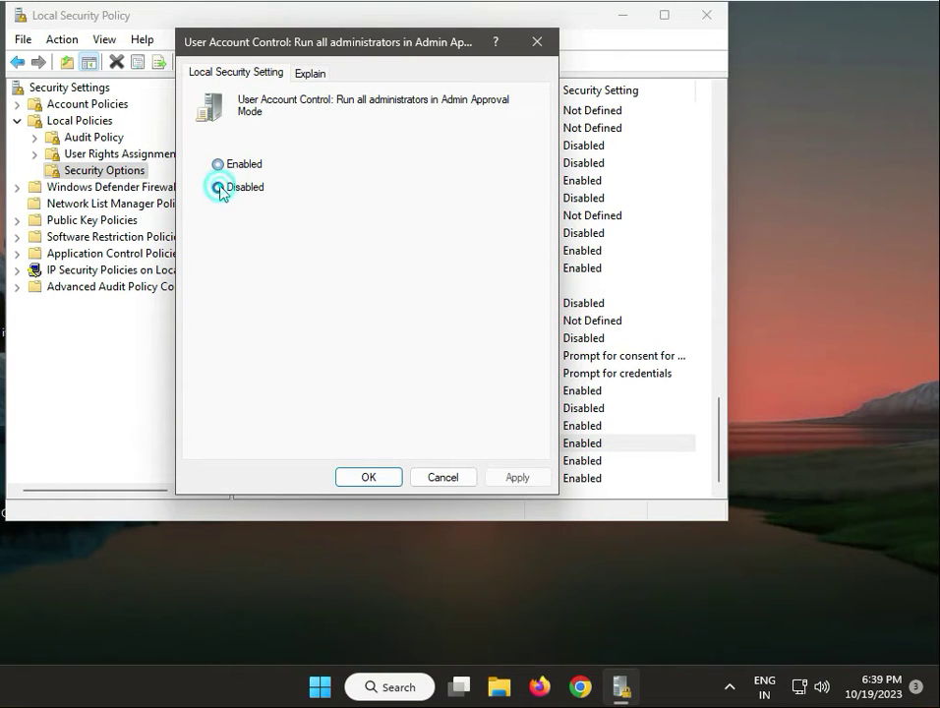
pyautogui.click(216, 187)
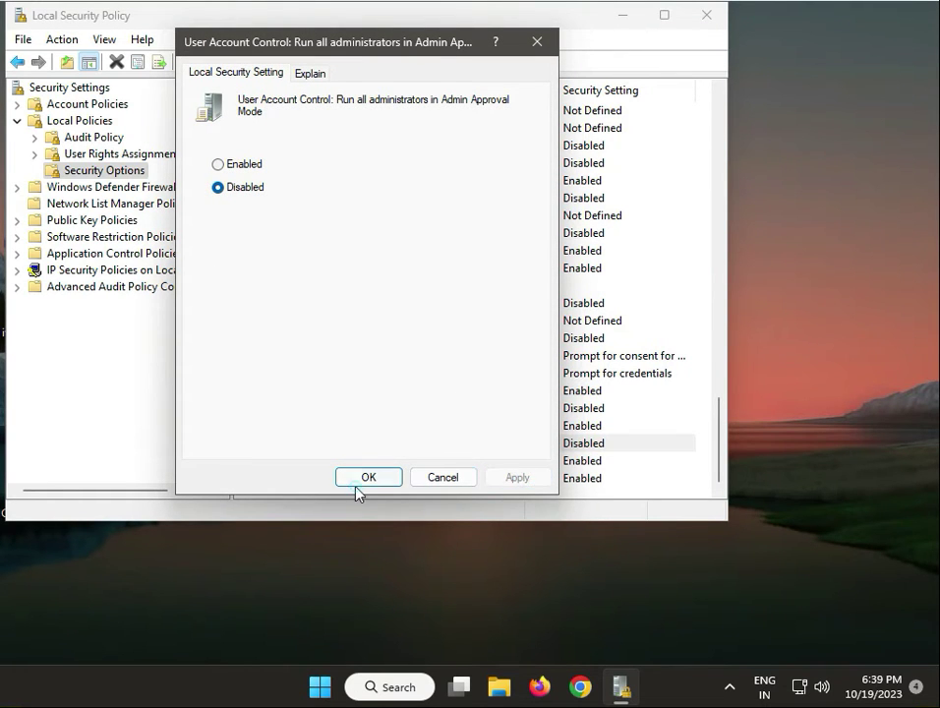
pyautogui.click(368, 478)
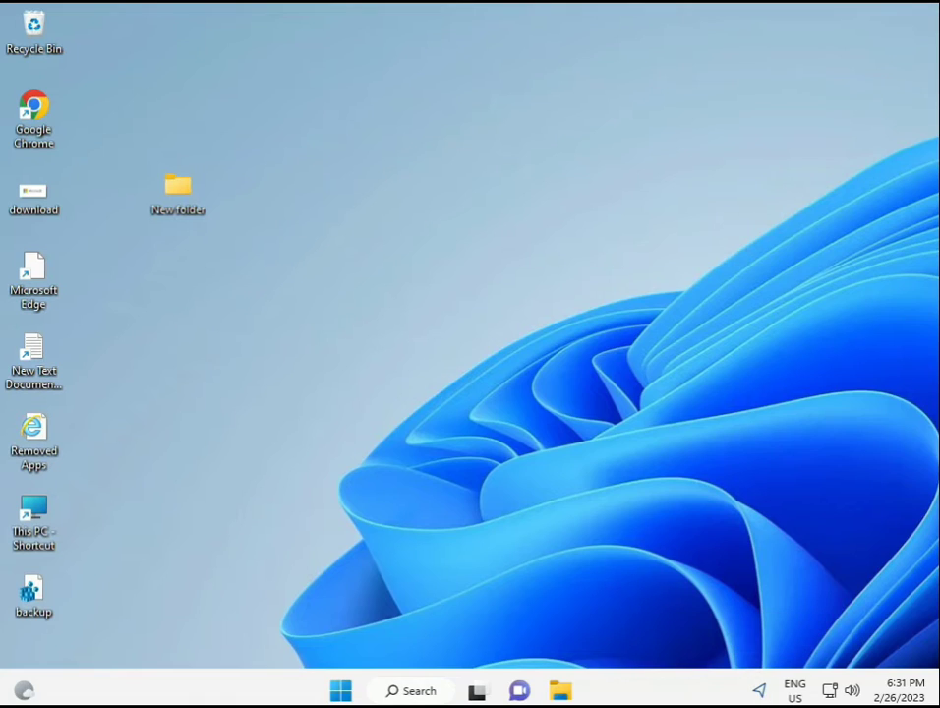
# Search the Start menu for cmd and run Command Prompt as administrator
pyautogui.click(340, 690)
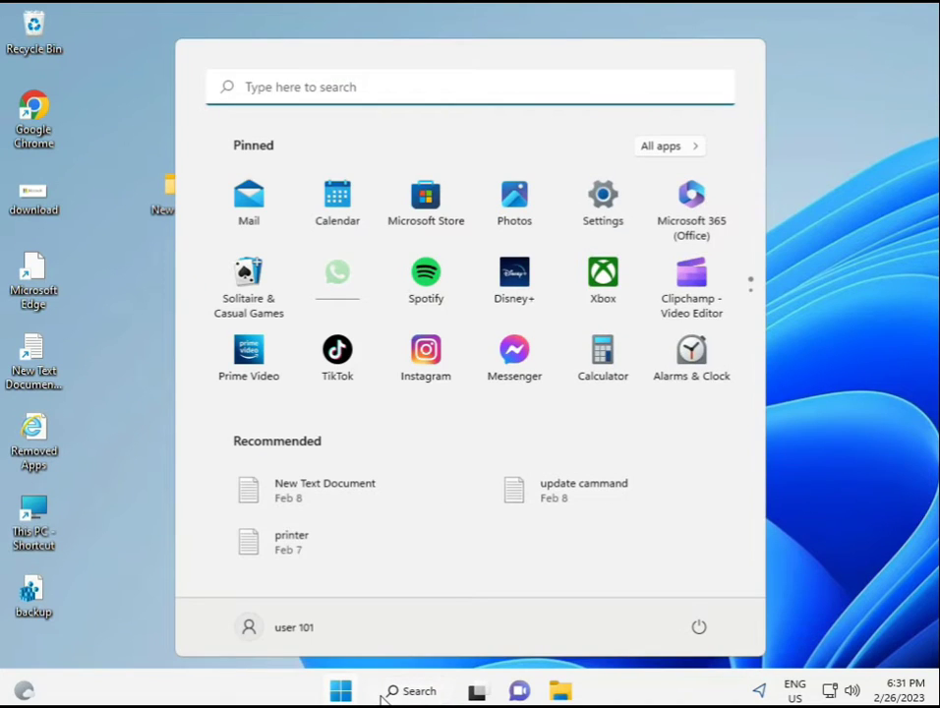
pyautogui.write('cmd')
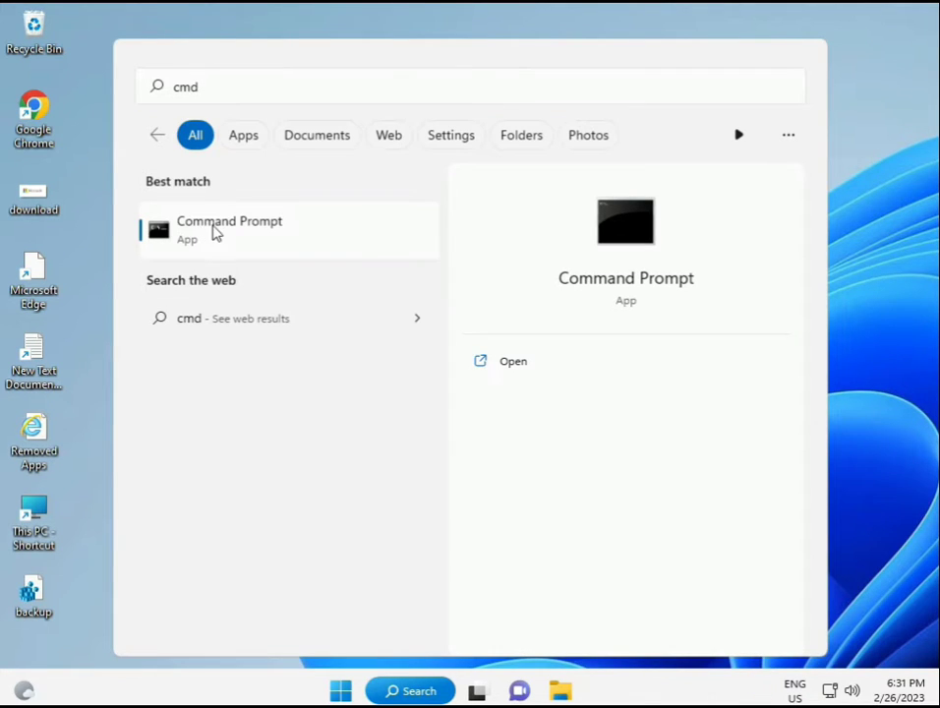
pyautogui.moveTo(244, 240)
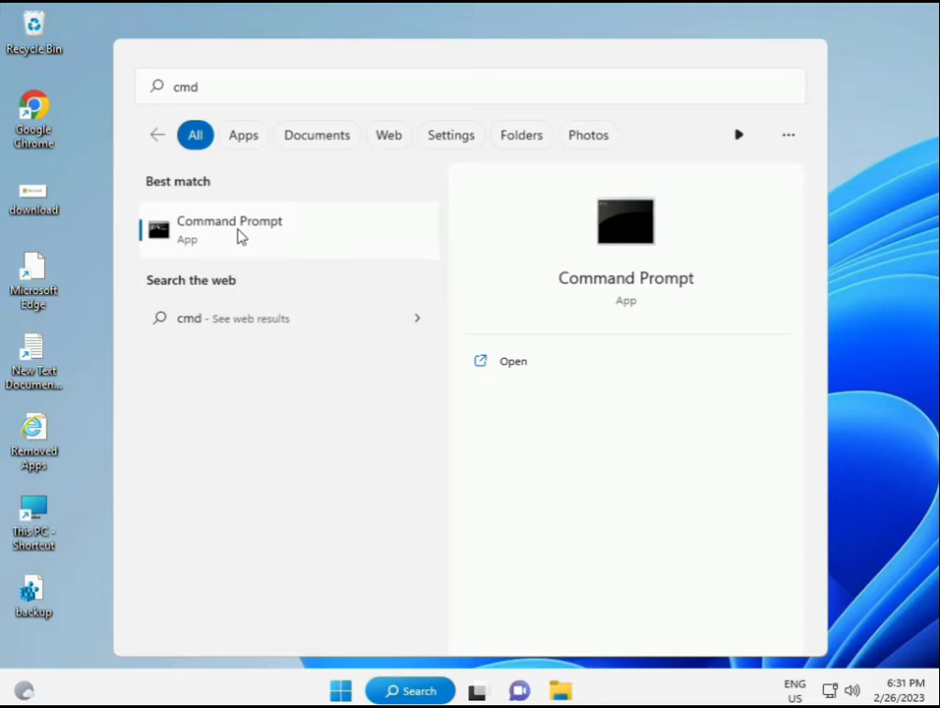
pyautogui.rightClick(236, 230)
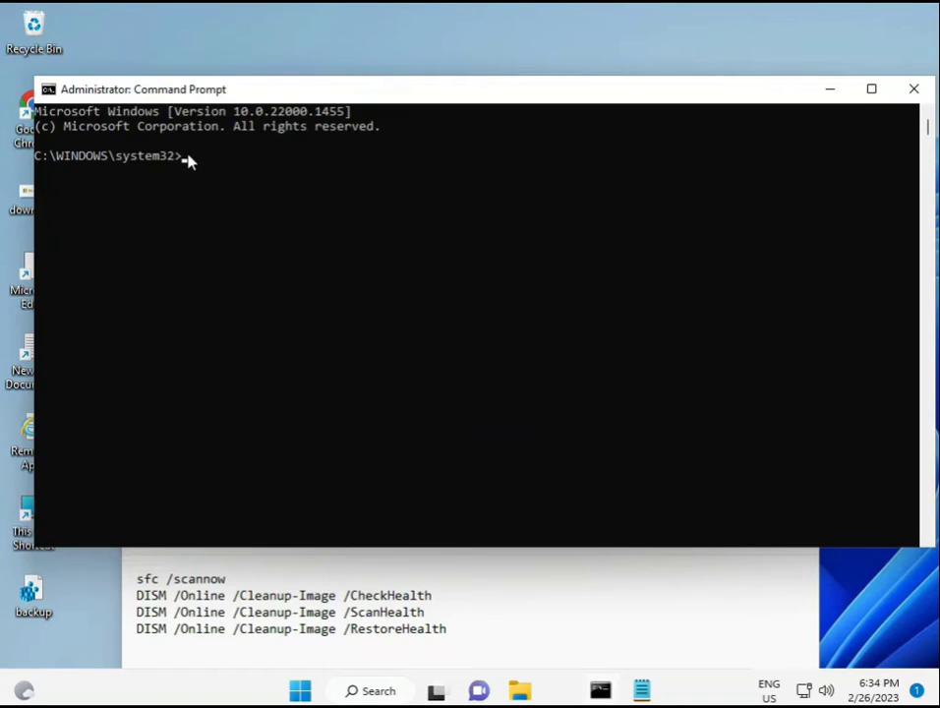
# Run sfc /scannow, which reports no integrity violations
pyautogui.write('sca')
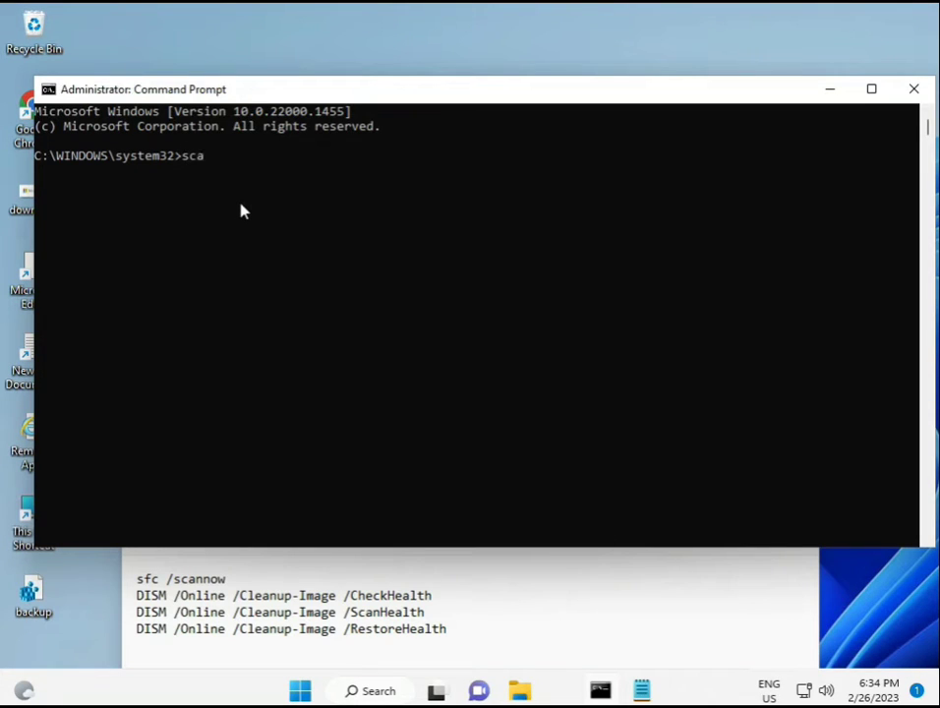
pyautogui.press('Backspace')
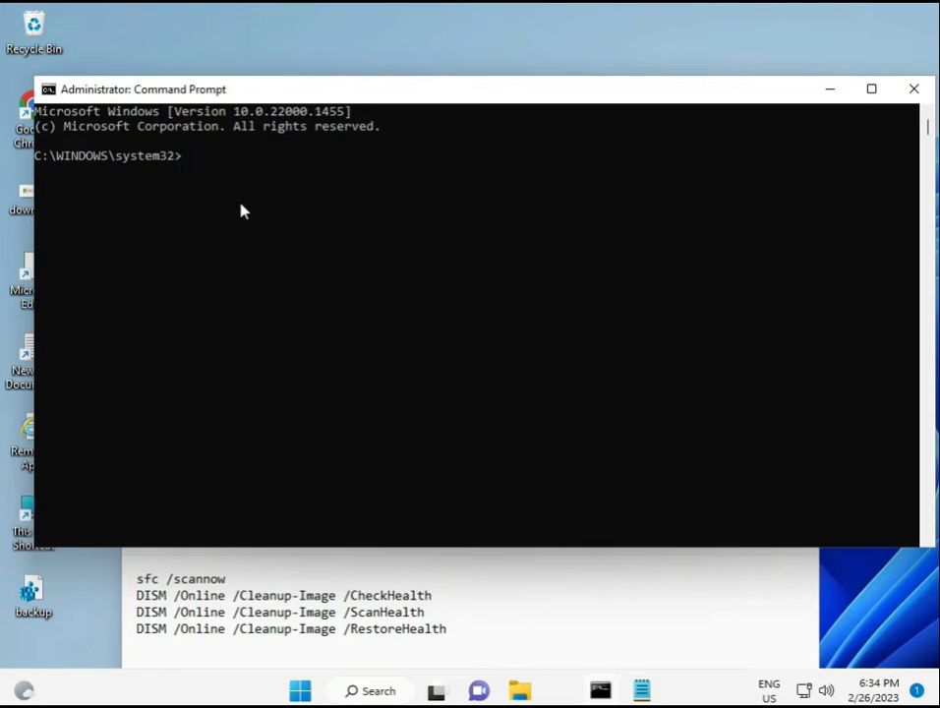
pyautogui.write('sfc /')
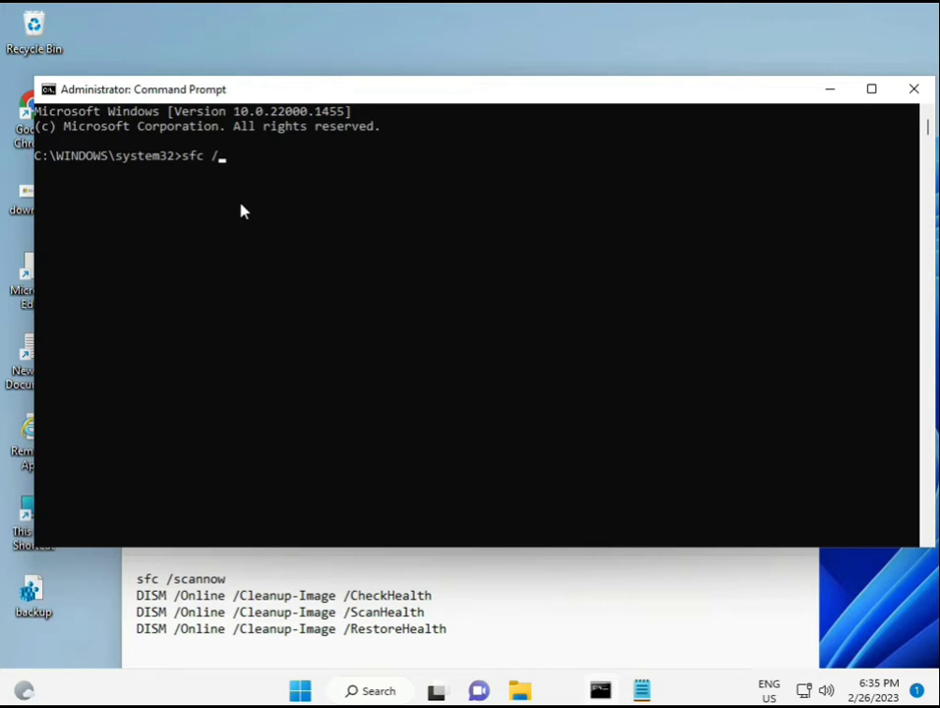
pyautogui.write('scannow')
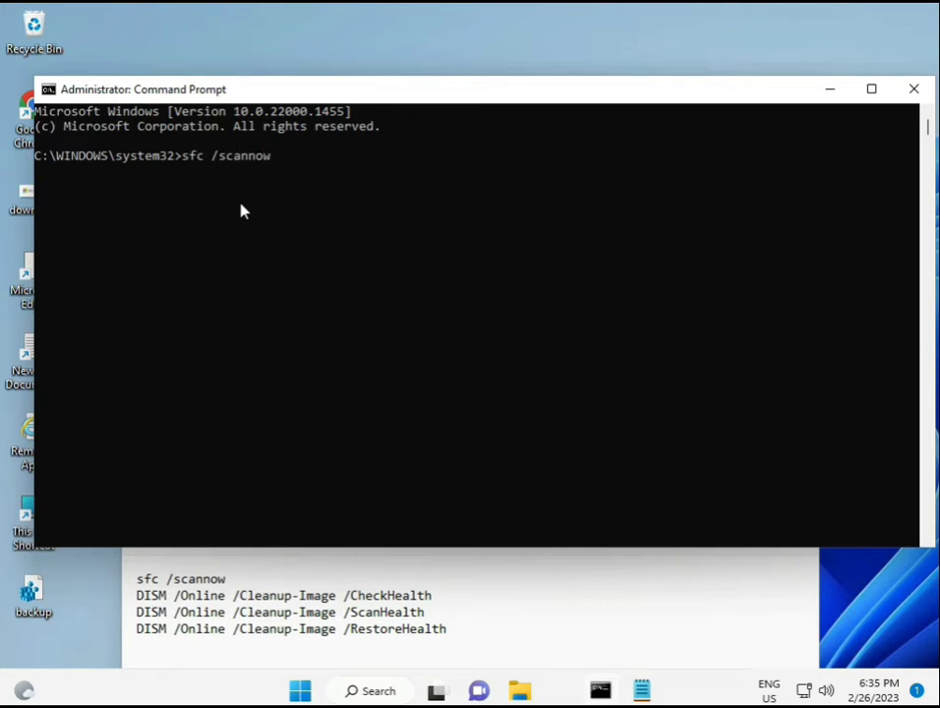
pyautogui.press('Enter')
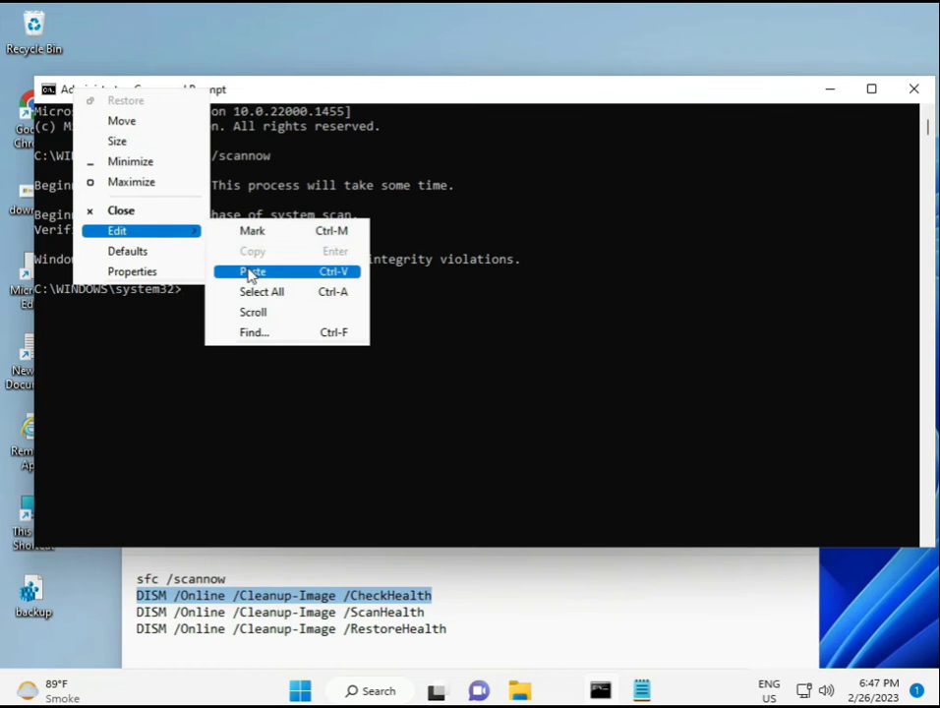
# Paste and run DISM /Online /Cleanup-Image /CheckHealth
pyautogui.click(251, 271)
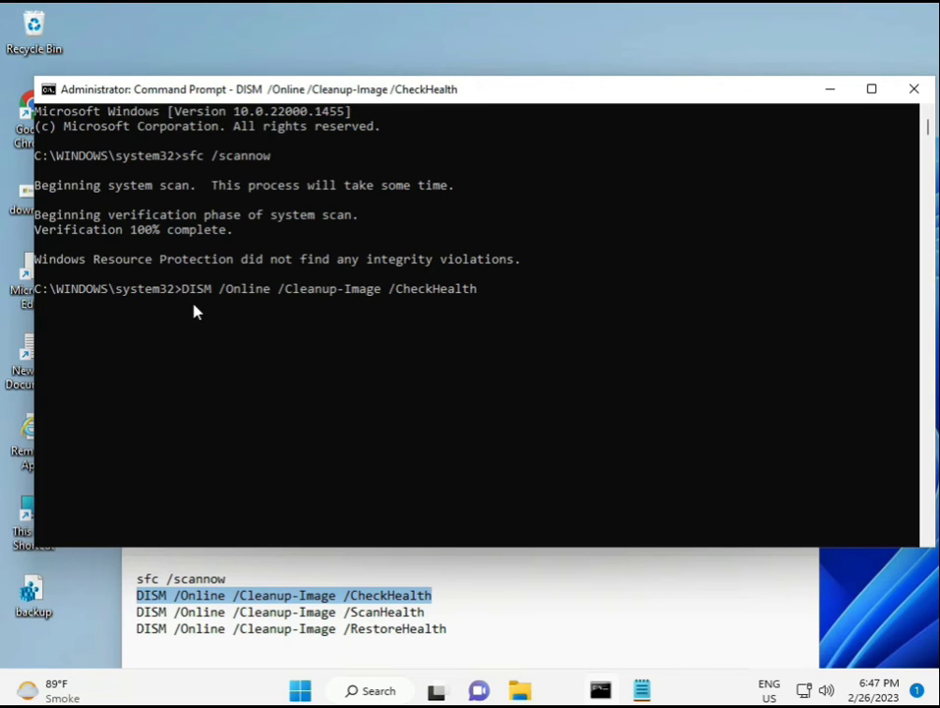
pyautogui.press('Return')
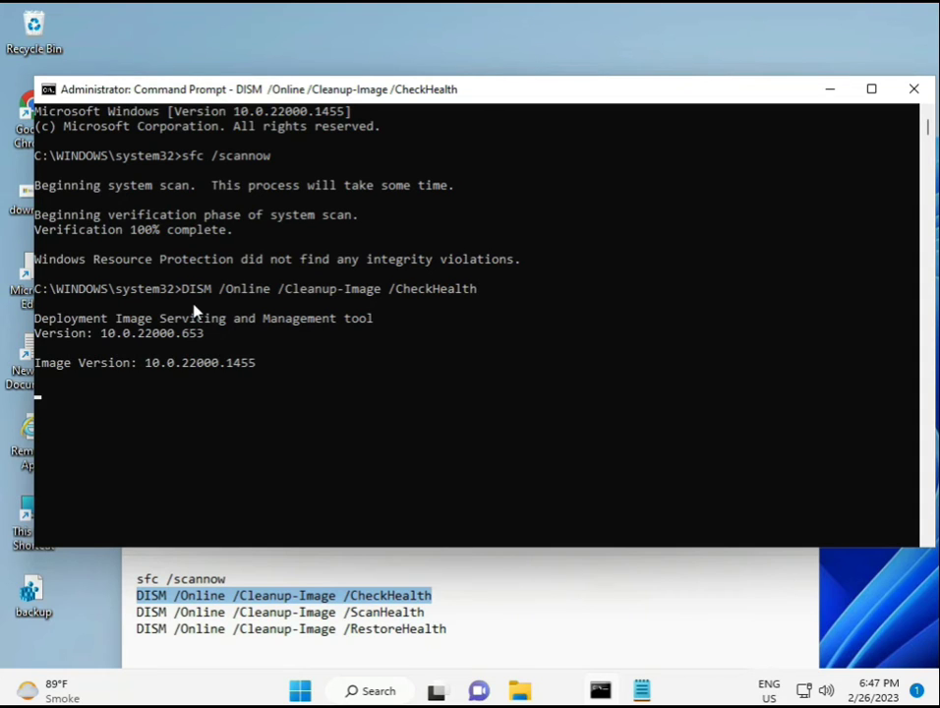
pyautogui.moveTo(55, 403)
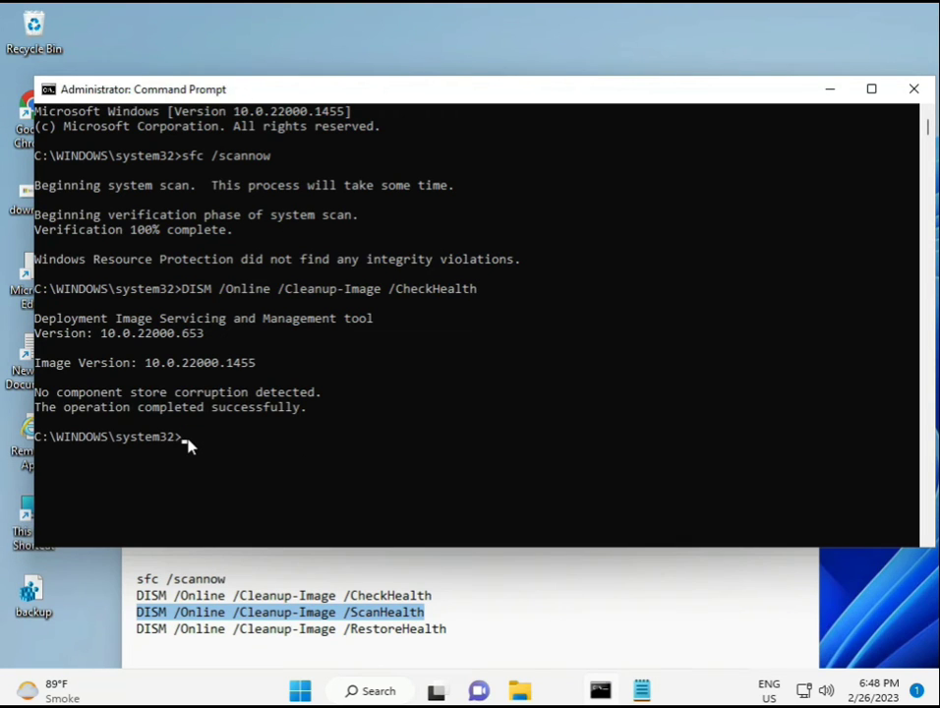
# Run DISM /Online /Cleanup-Image /ScanHealth until it reaches 100% with no corruption detected
pyautogui.write('DISM /Online /Cleanup-Image /ScanHealth')
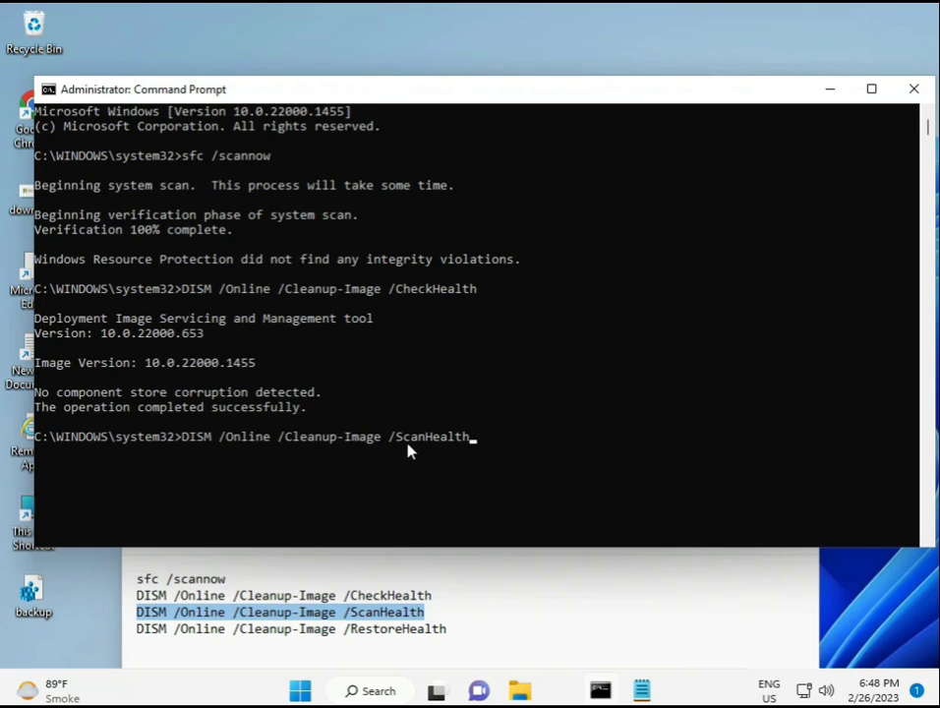
pyautogui.press('enter')
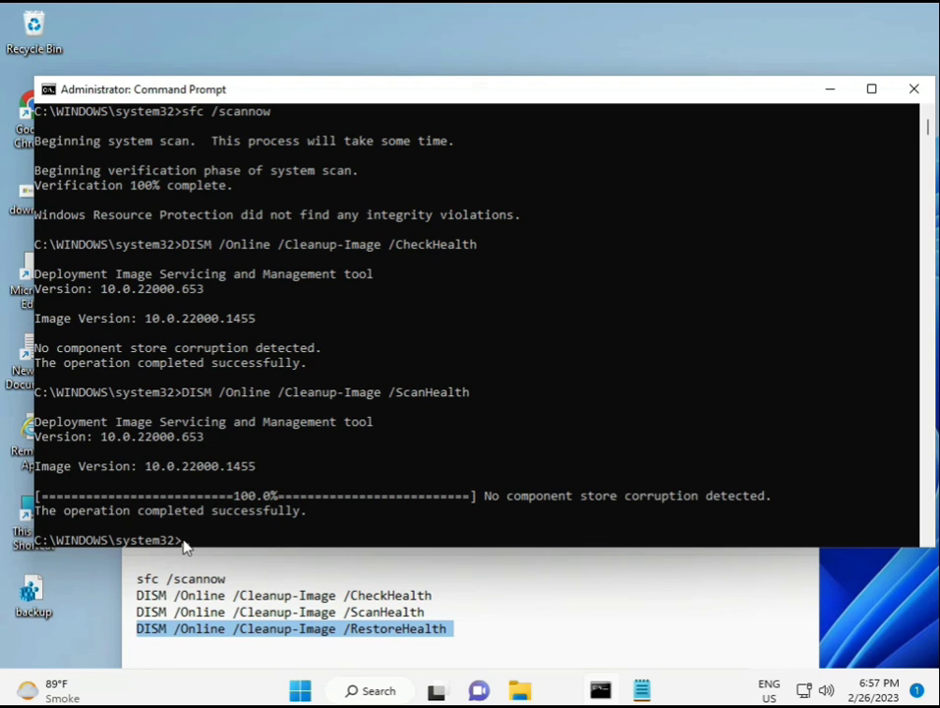
# Run DISM /Online /Cleanup-Image /RestoreHealth to repair the Windows image
pyautogui.write('DISM /Online /Cleanup-Image /RestoreHealth')
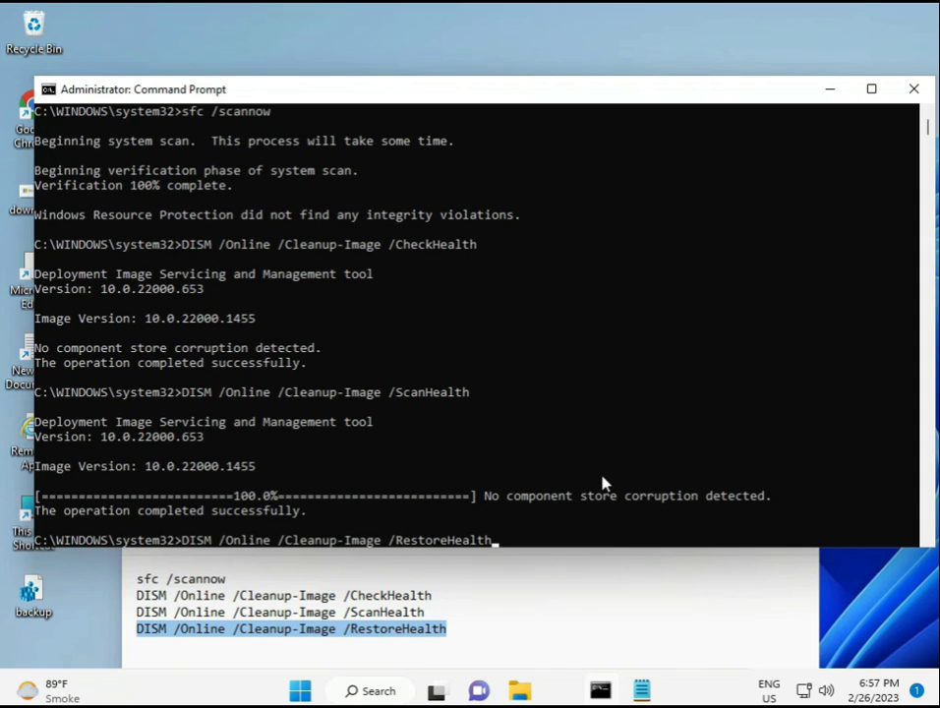
pyautogui.moveTo(574, 366)
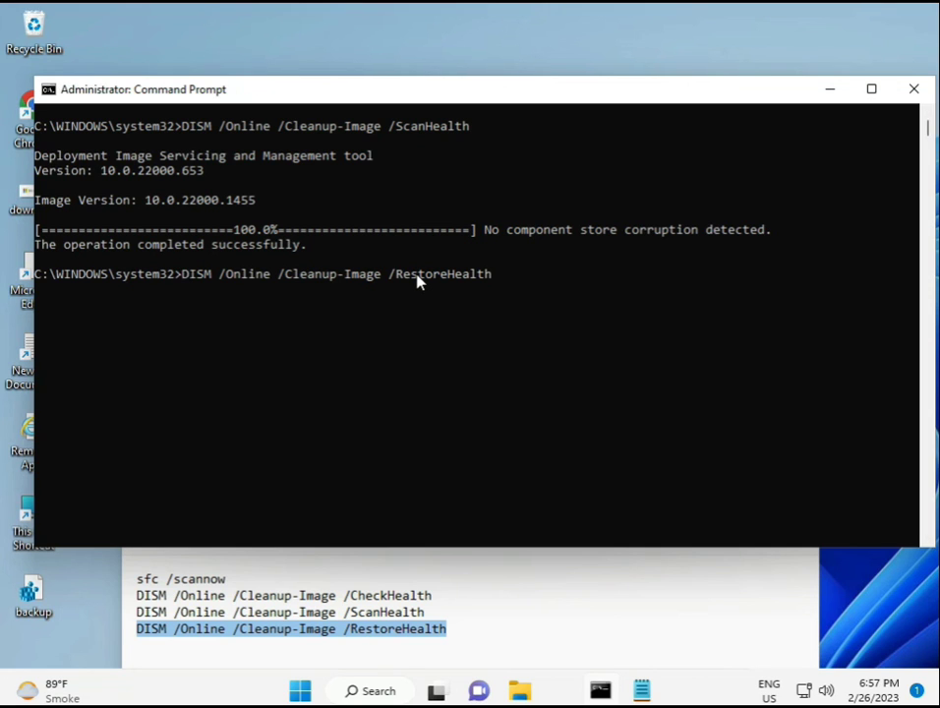
pyautogui.press('enter')
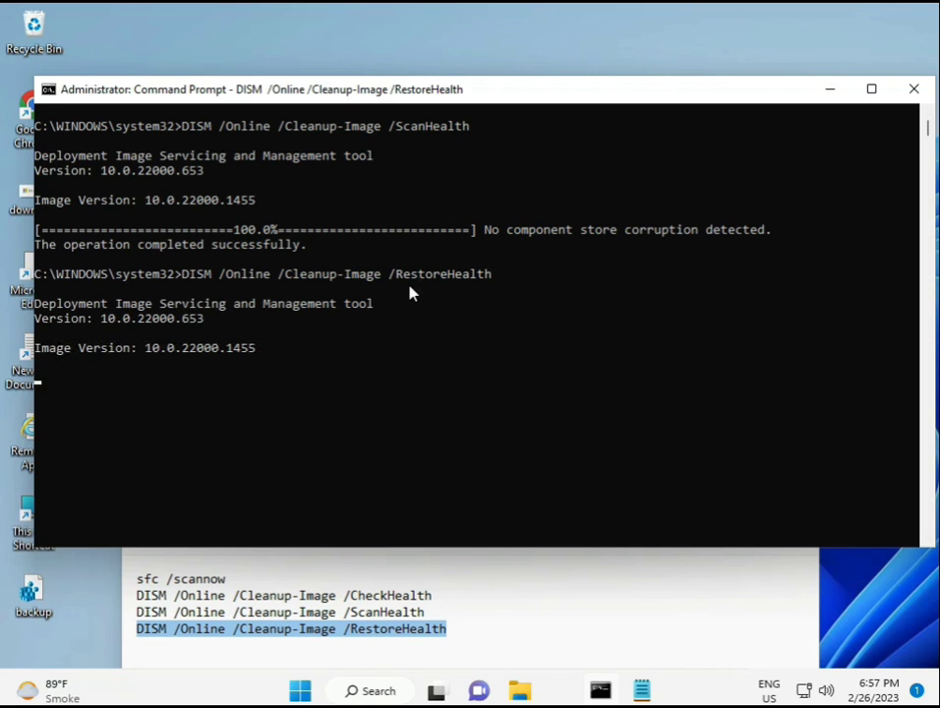